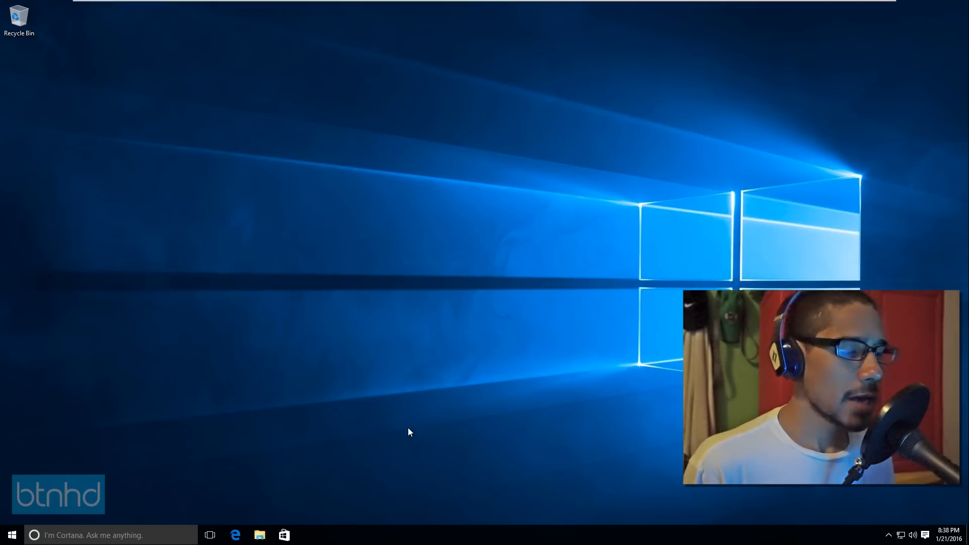
mouse_move(455, 399)
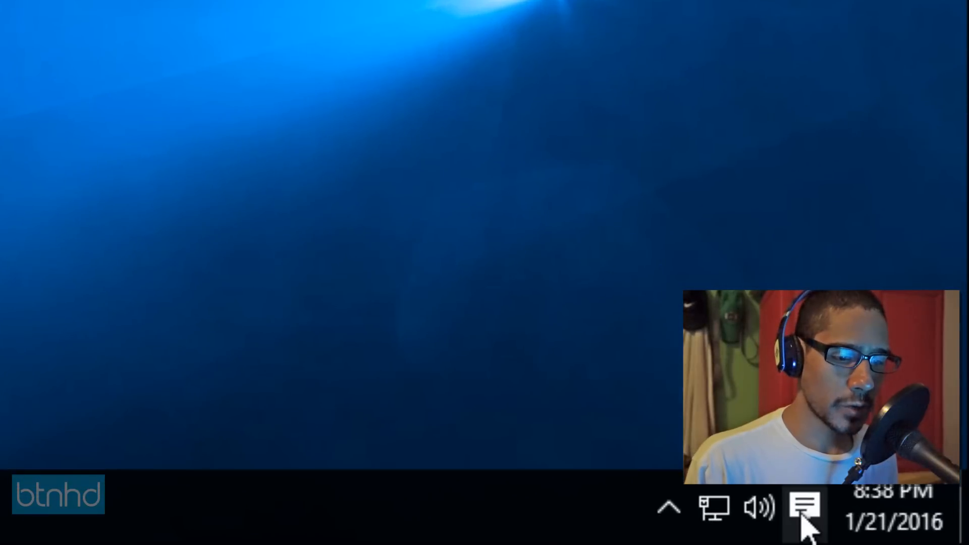
Step: Restart into advanced startup from Settings > Update & Security > Recovery
click(803, 509)
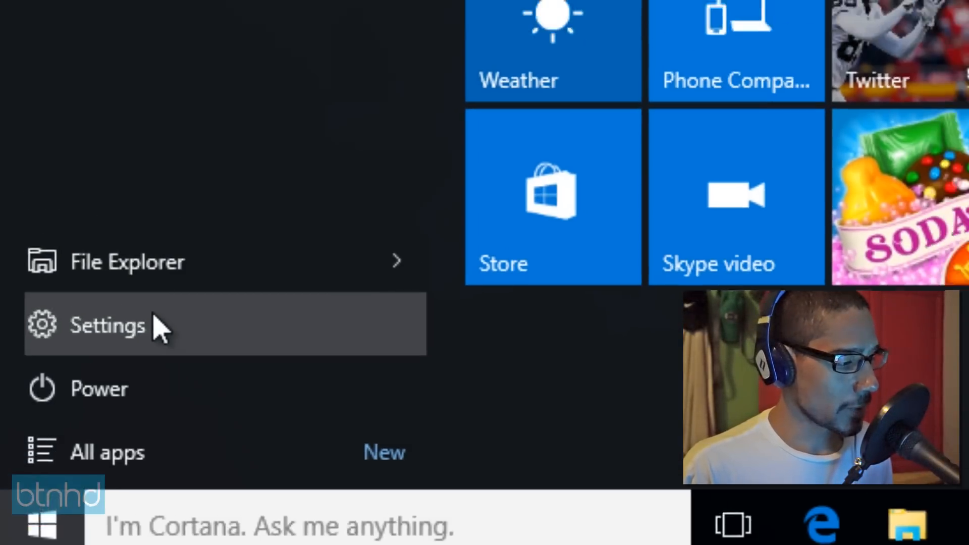
click(107, 325)
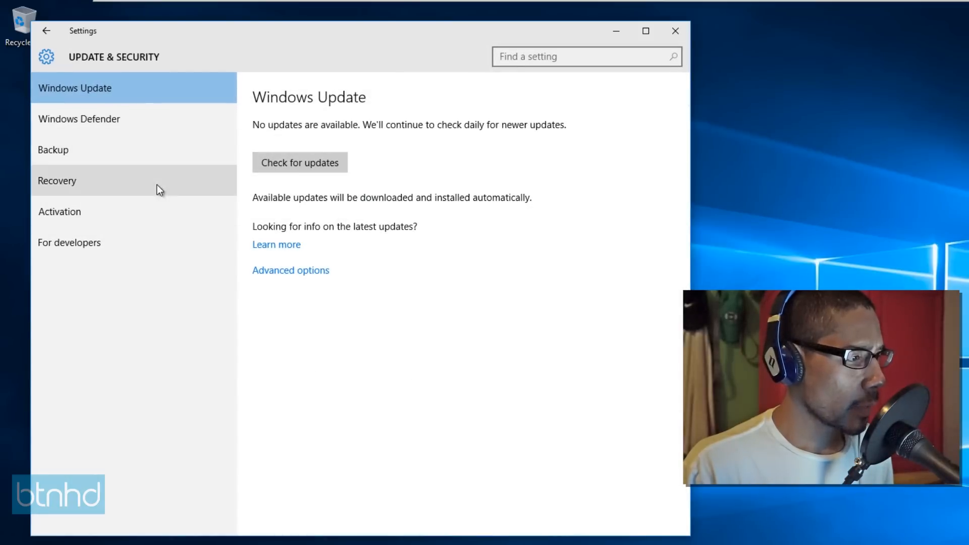
click(74, 181)
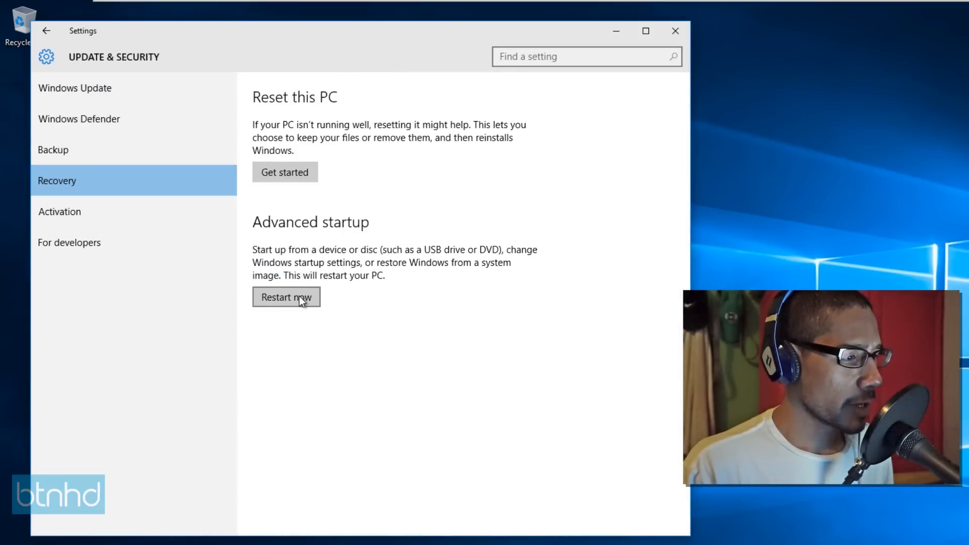
click(286, 297)
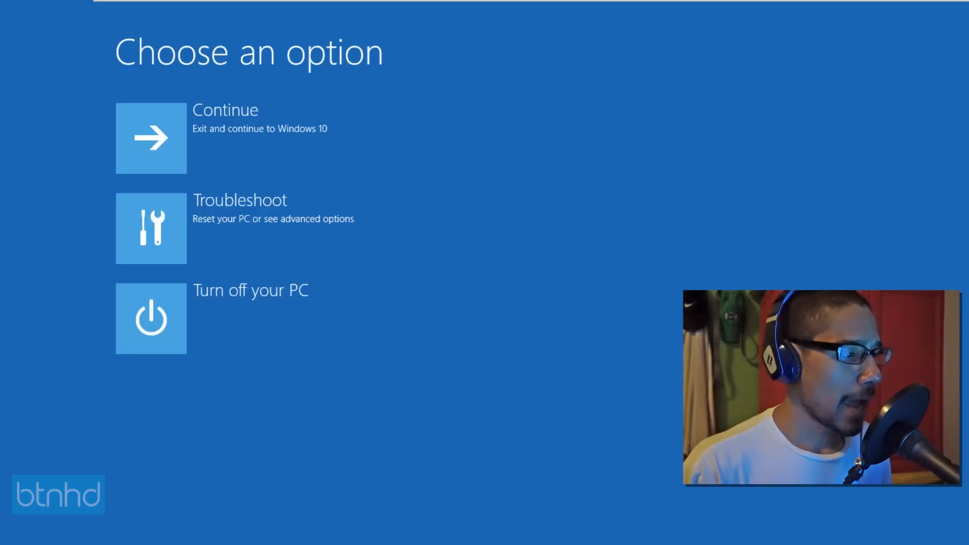
Step: Go through Troubleshoot > Advanced options > Startup Settings and restart the PC
click(151, 228)
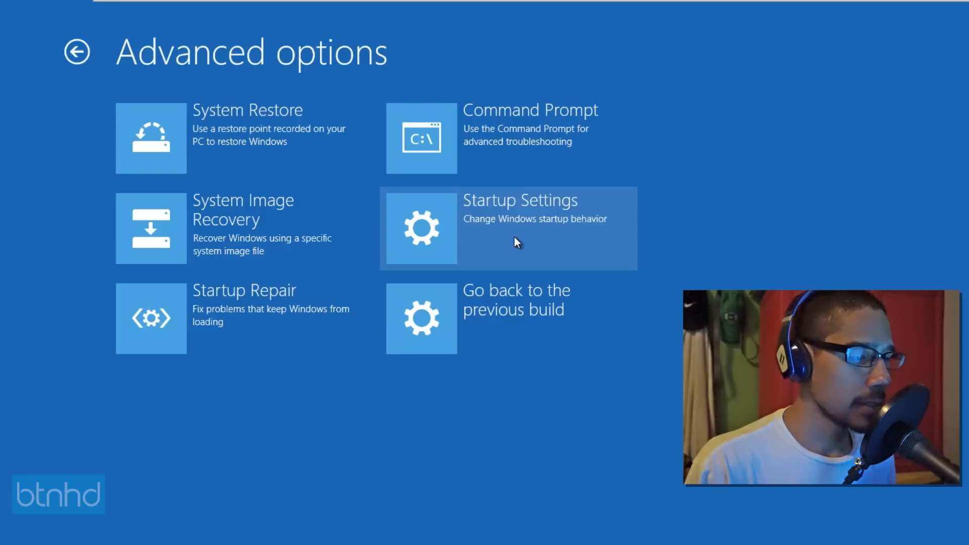
click(509, 228)
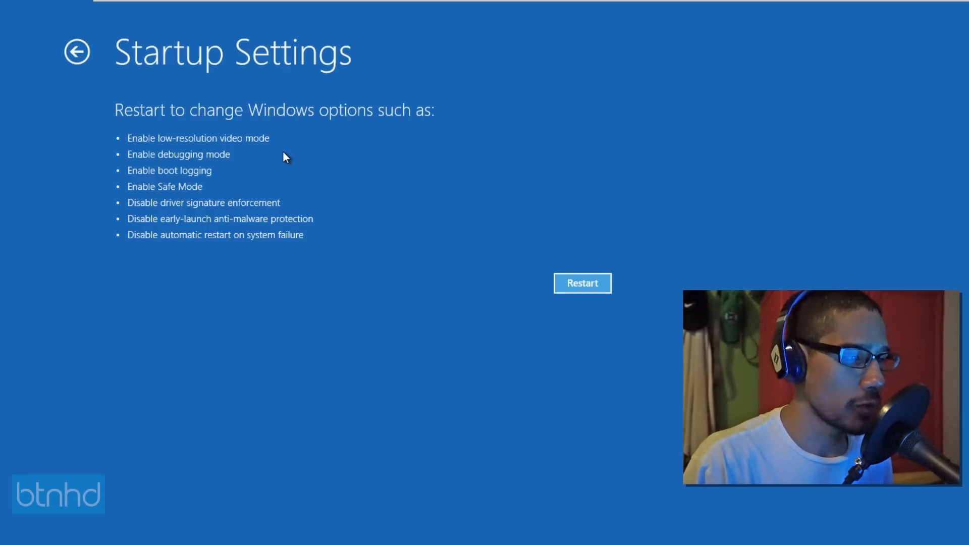
click(582, 284)
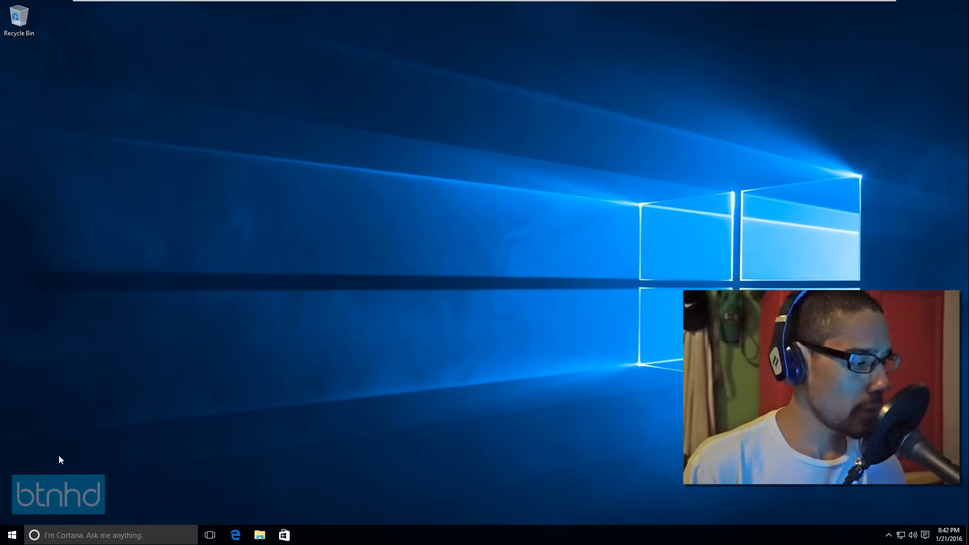
mouse_move(252, 154)
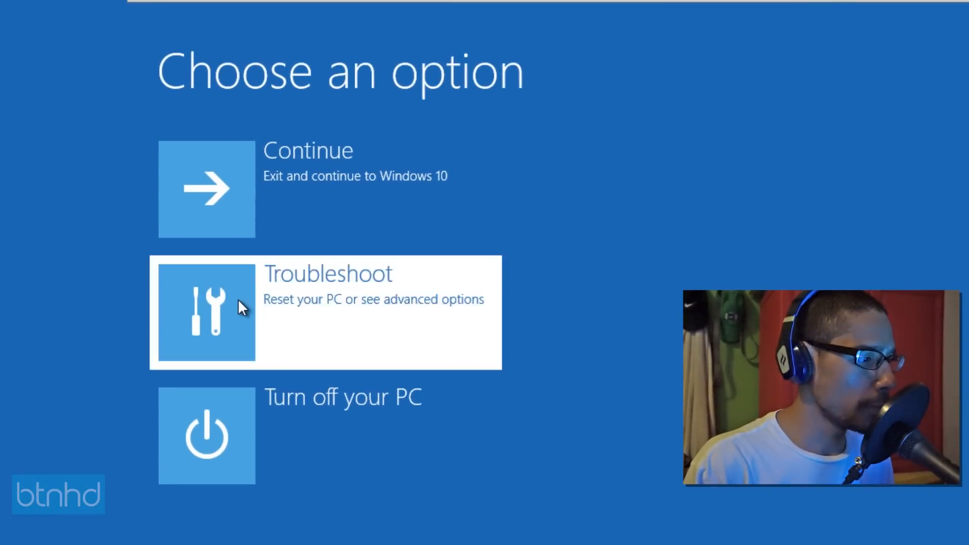
click(328, 312)
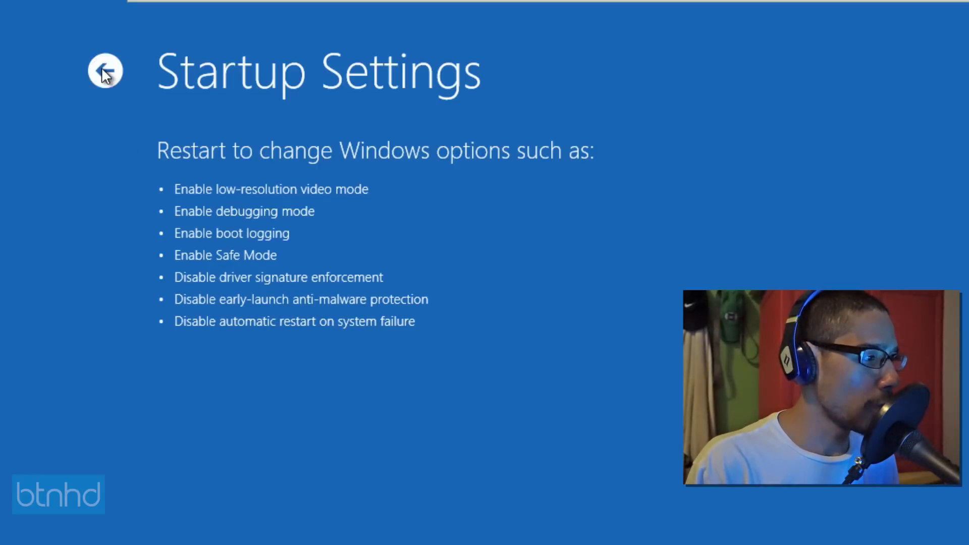
click(104, 71)
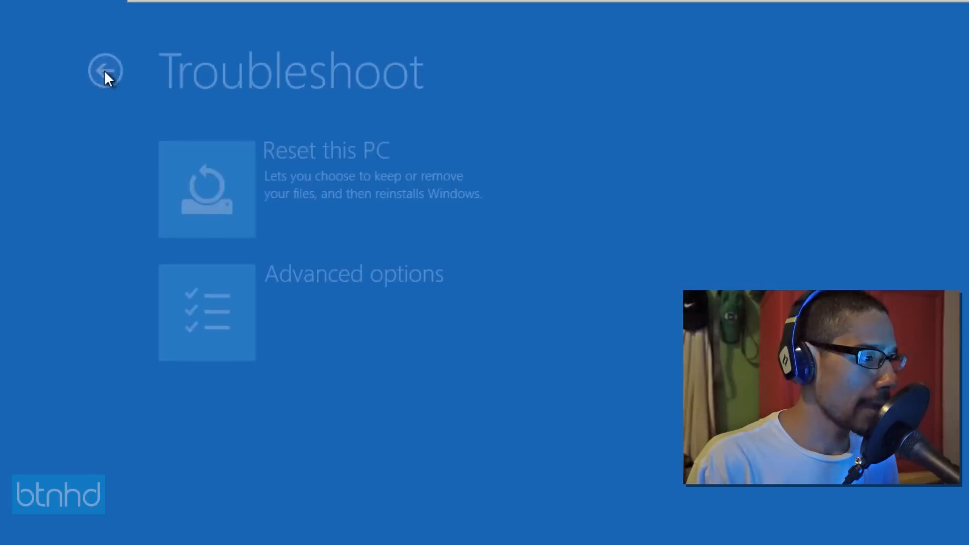
click(104, 70)
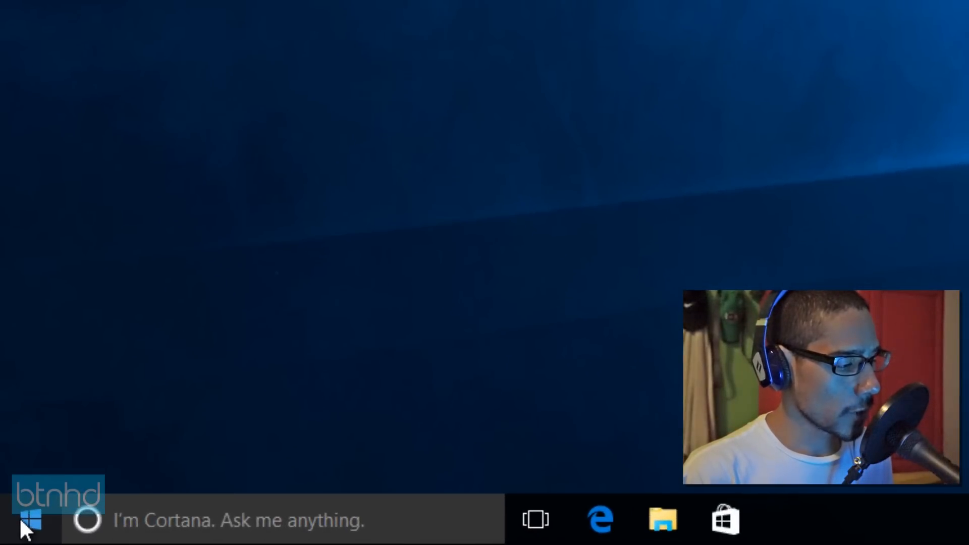
Step: Launch Command Prompt (Admin) from the Start button's right-click menu and approve UAC
right_click(25, 520)
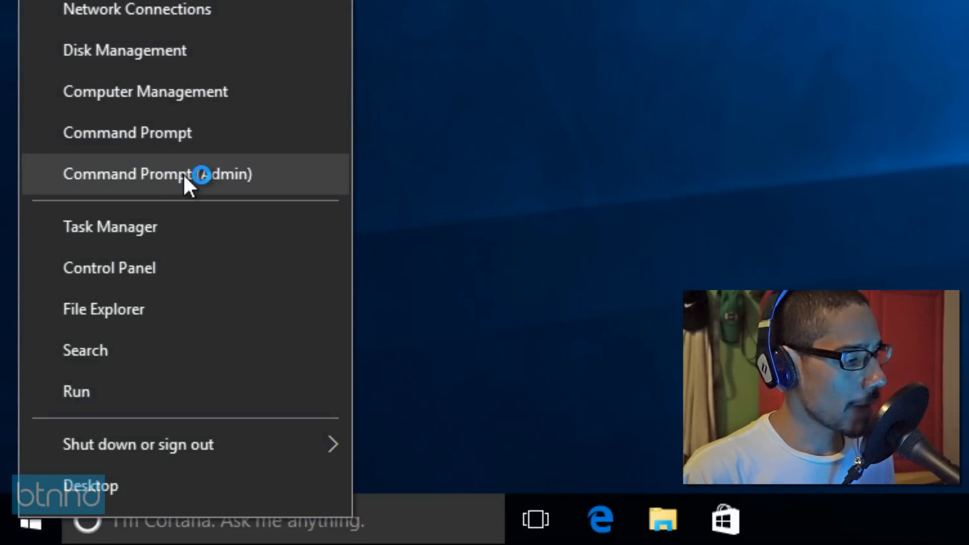
click(127, 173)
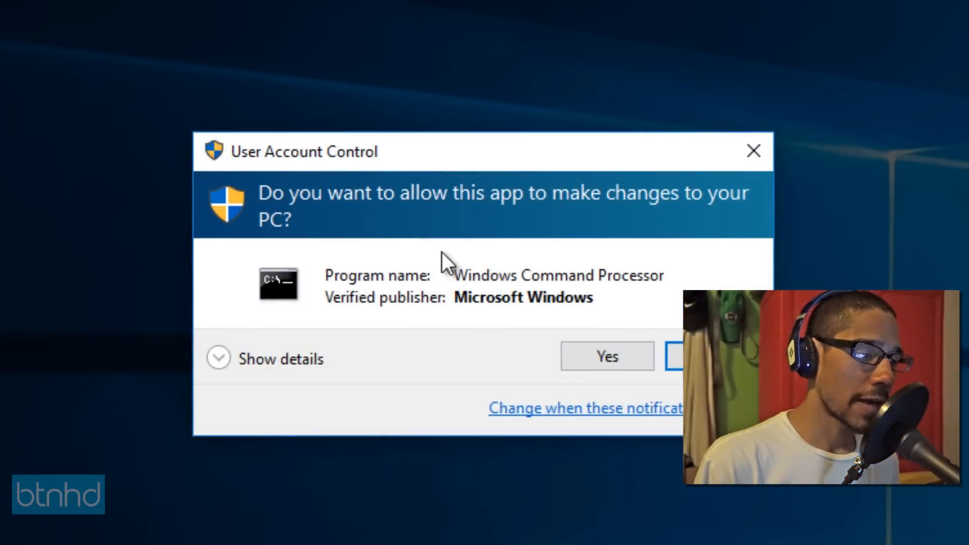
click(606, 356)
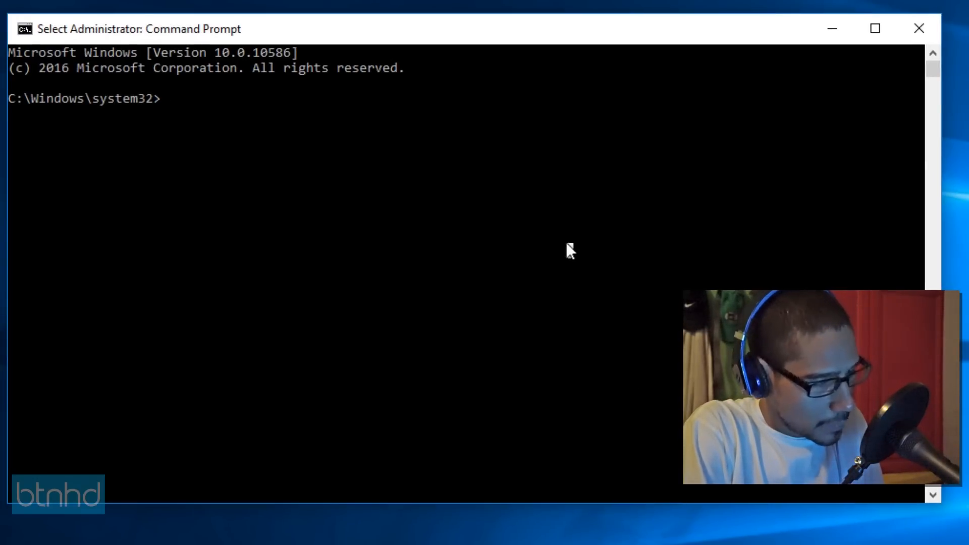
Step: Run bcdedit /set {default} bootmenupolicy legacy in the elevated prompt
text(bcde)
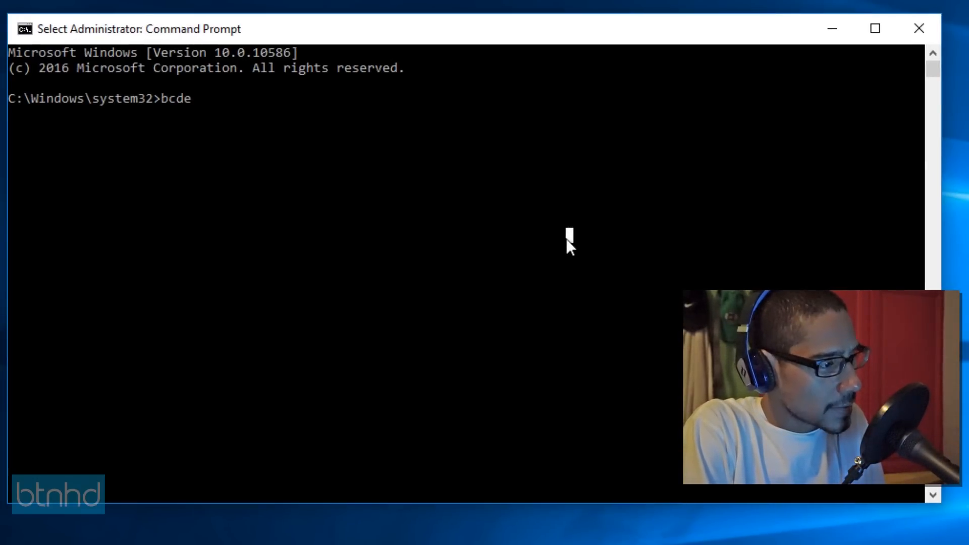
text(dit /set)
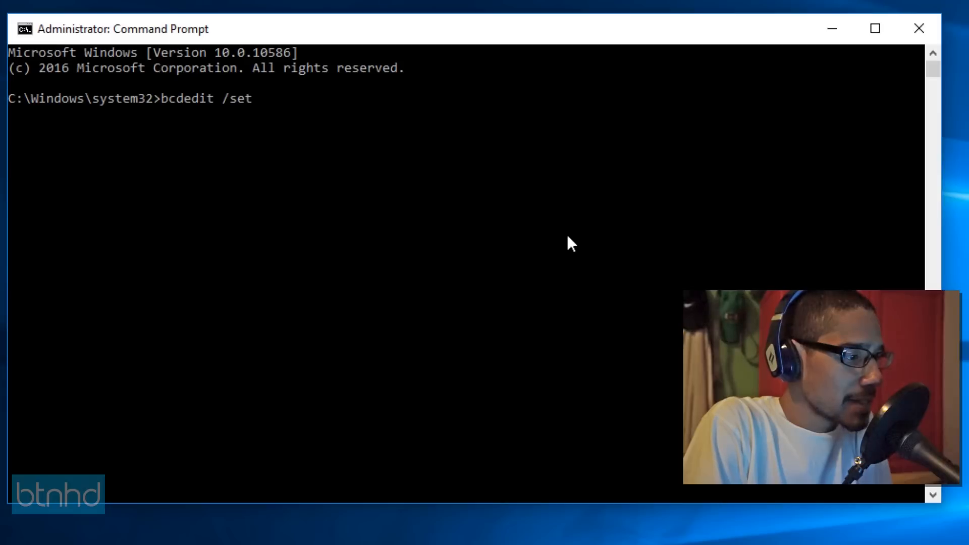
text({)
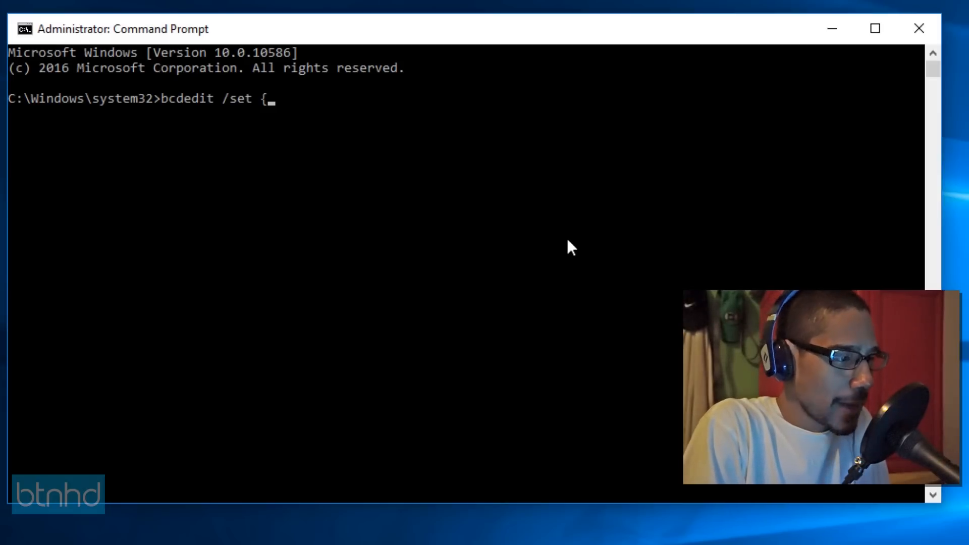
text(def)
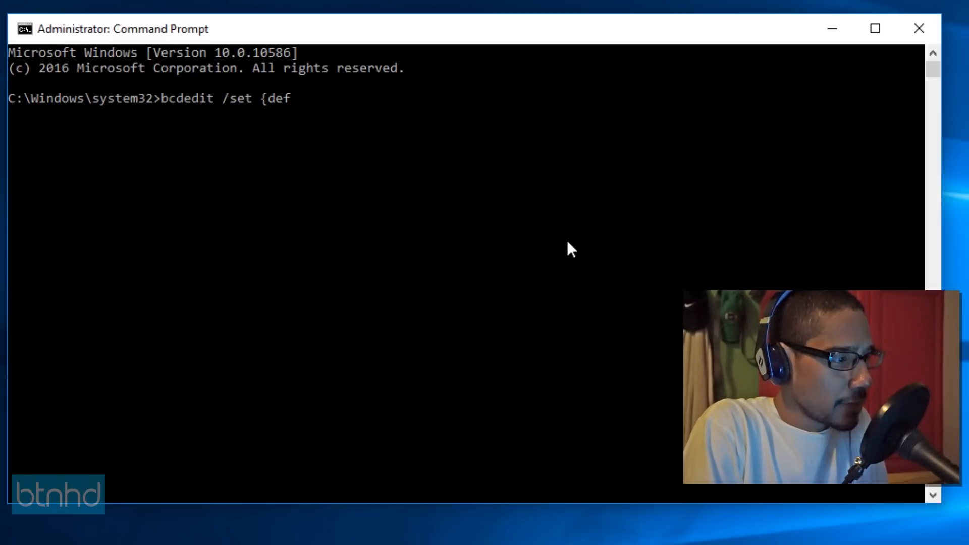
text(a)
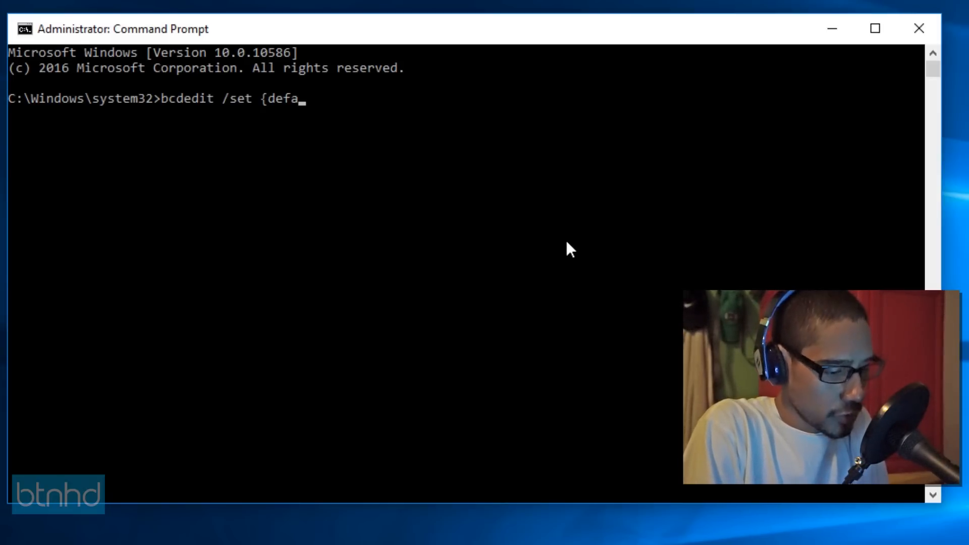
text(ult)
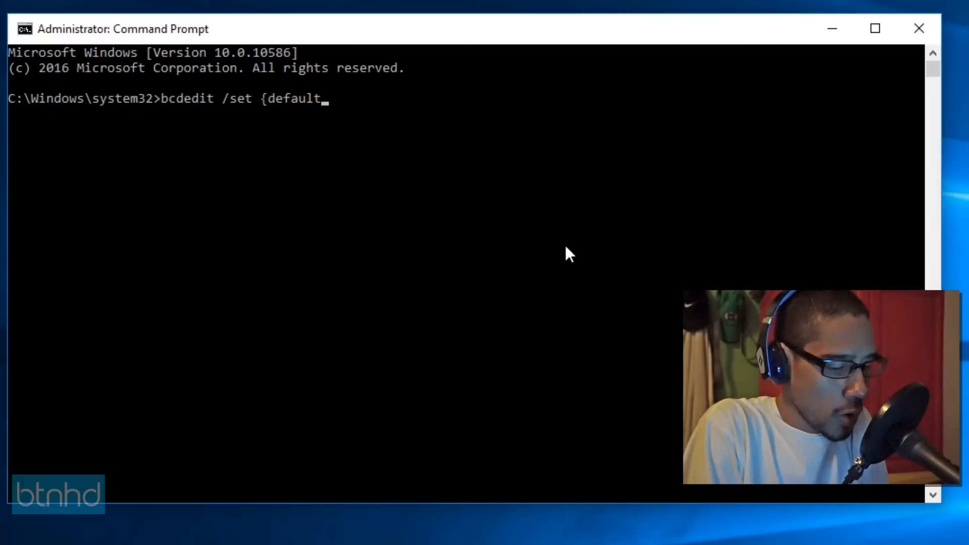
text(})
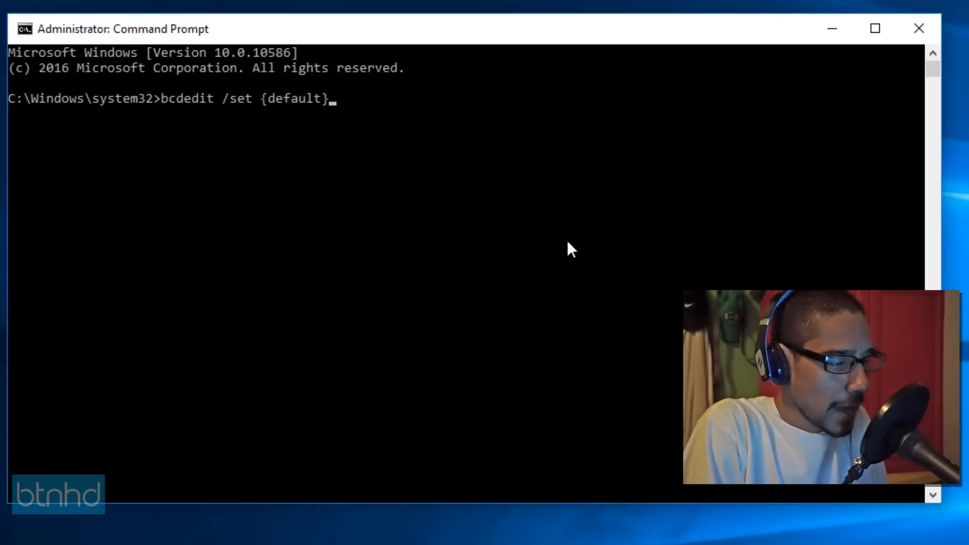
text(bppt)
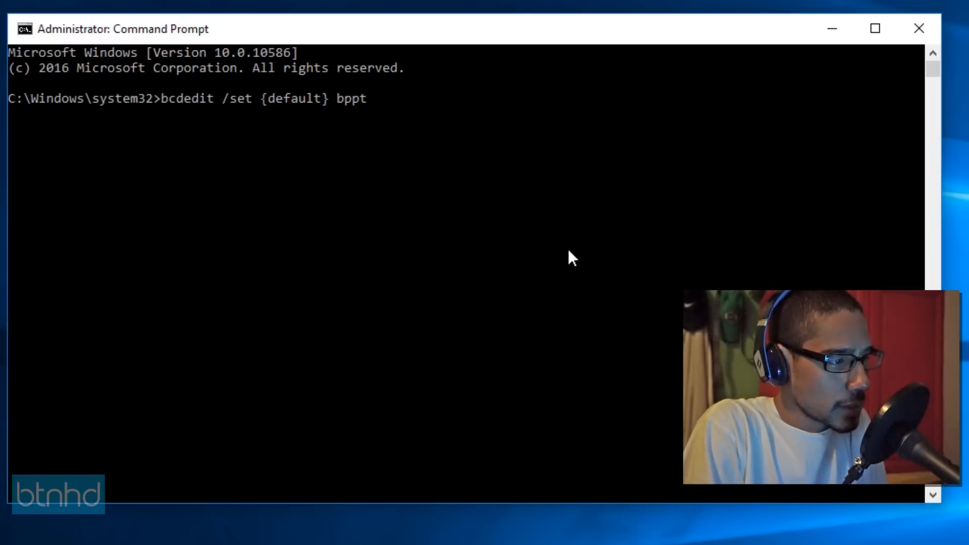
text(boot)
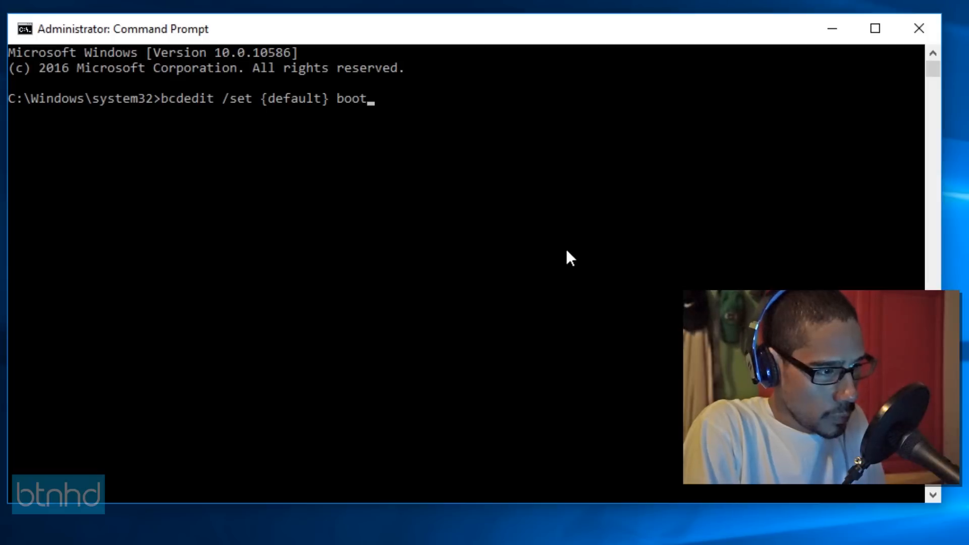
text(menupoli)
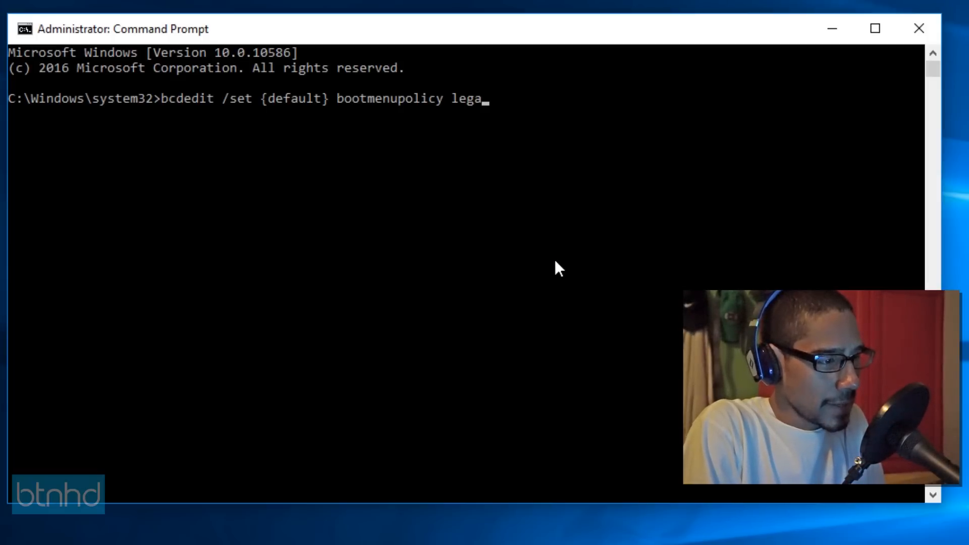
text(cy)
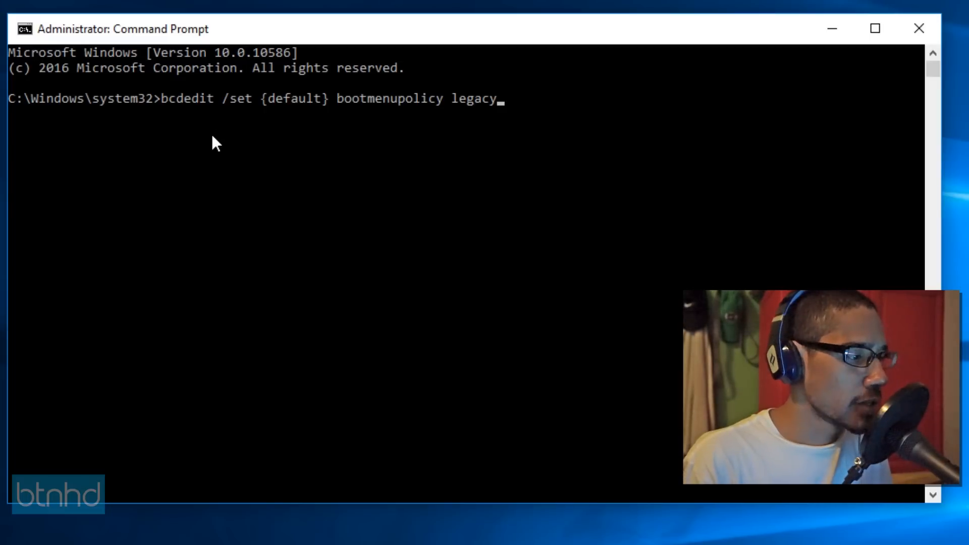
mouse_move(200, 120)
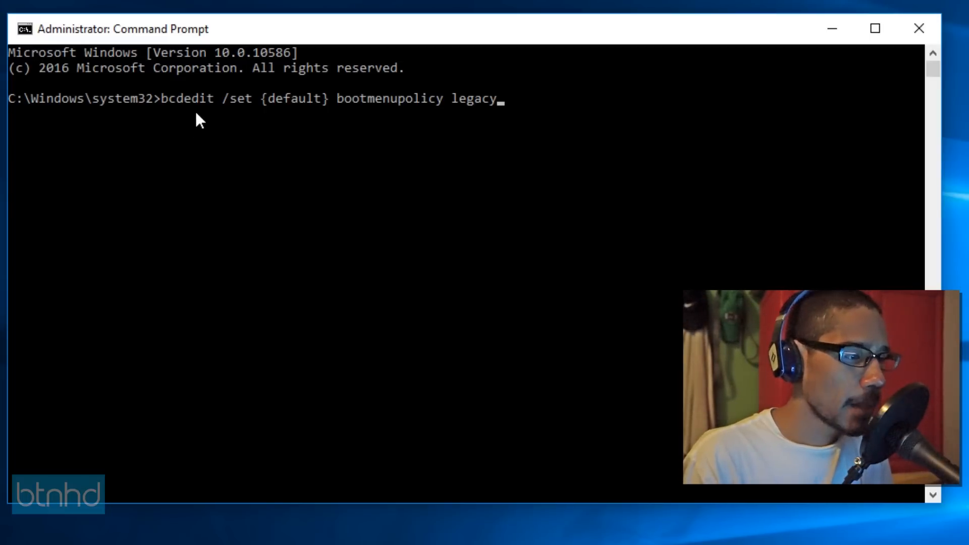
mouse_move(240, 117)
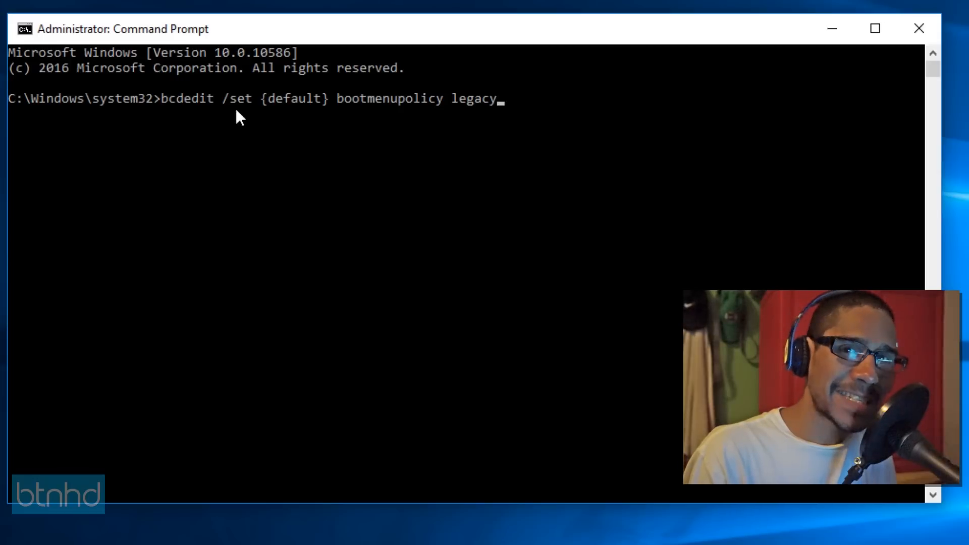
mouse_move(267, 119)
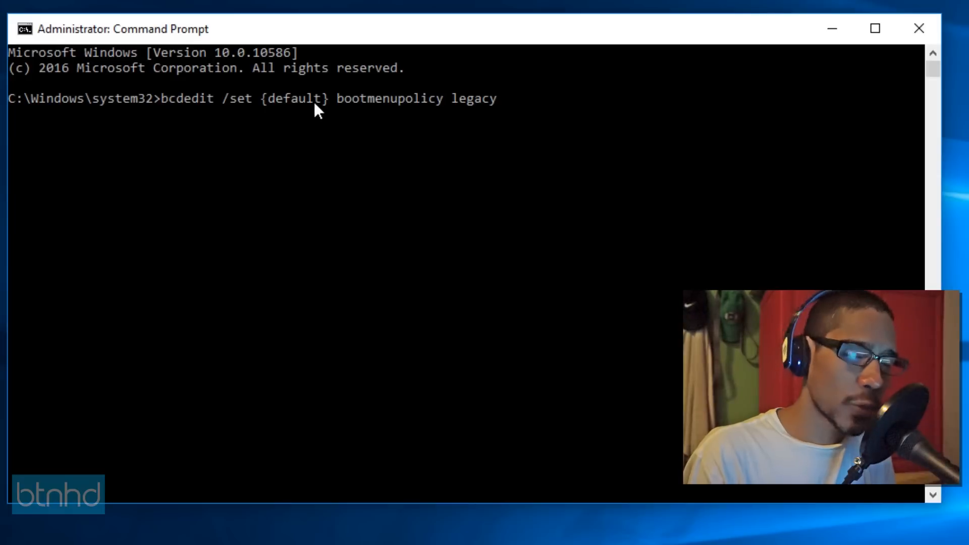
mouse_move(383, 115)
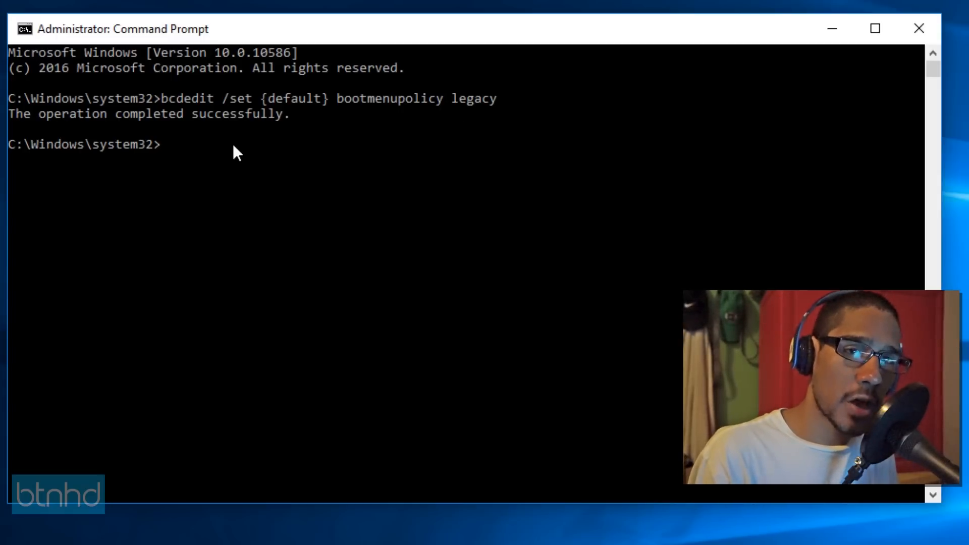
text(3s)
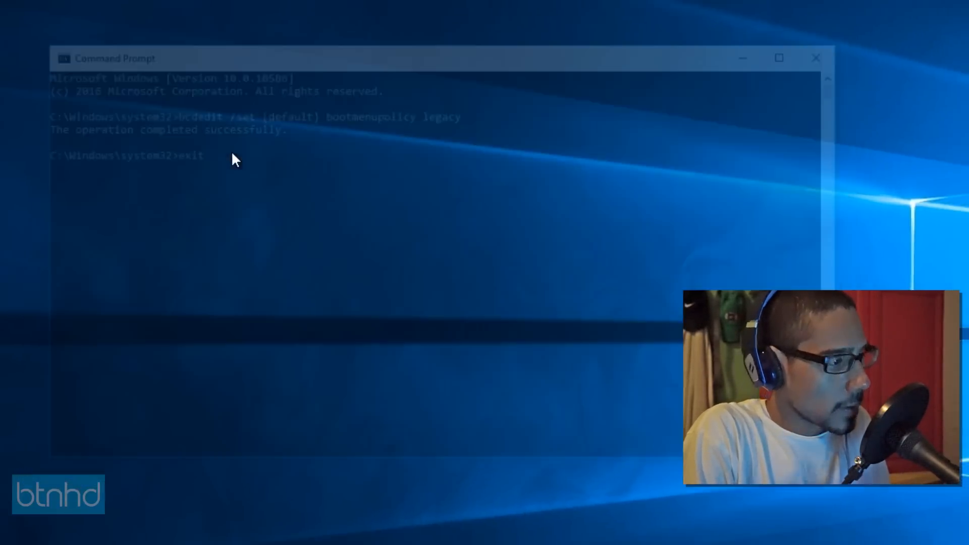
Step: Exit Command Prompt and restart the computer
key(Return)
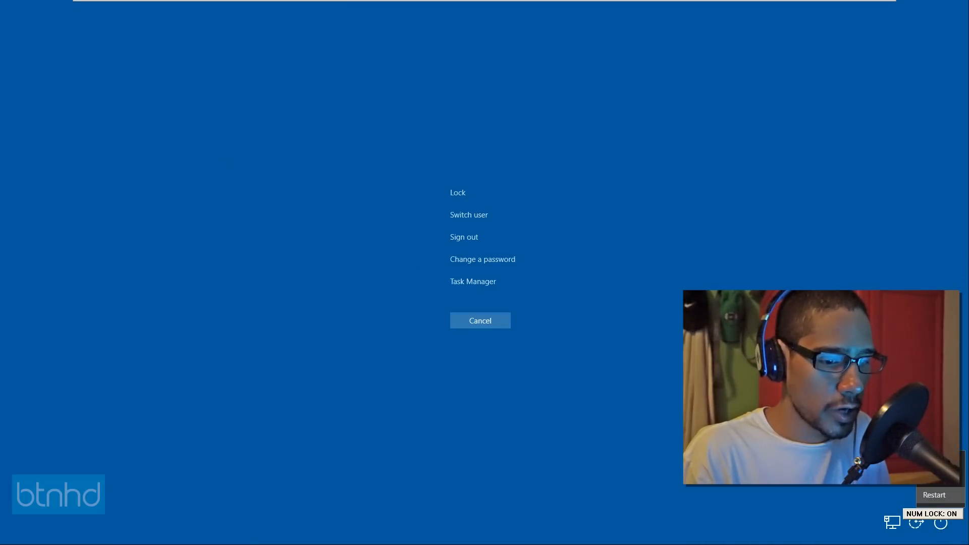
click(934, 495)
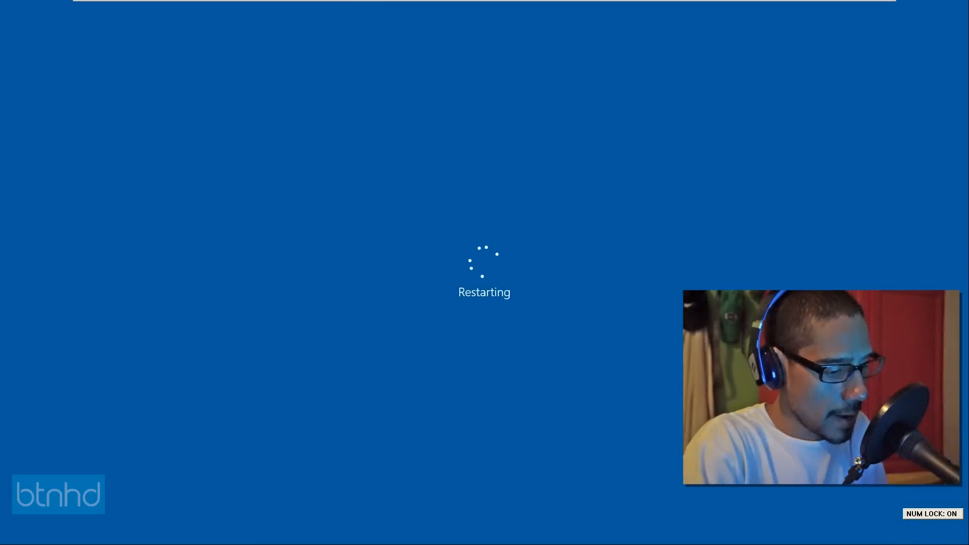